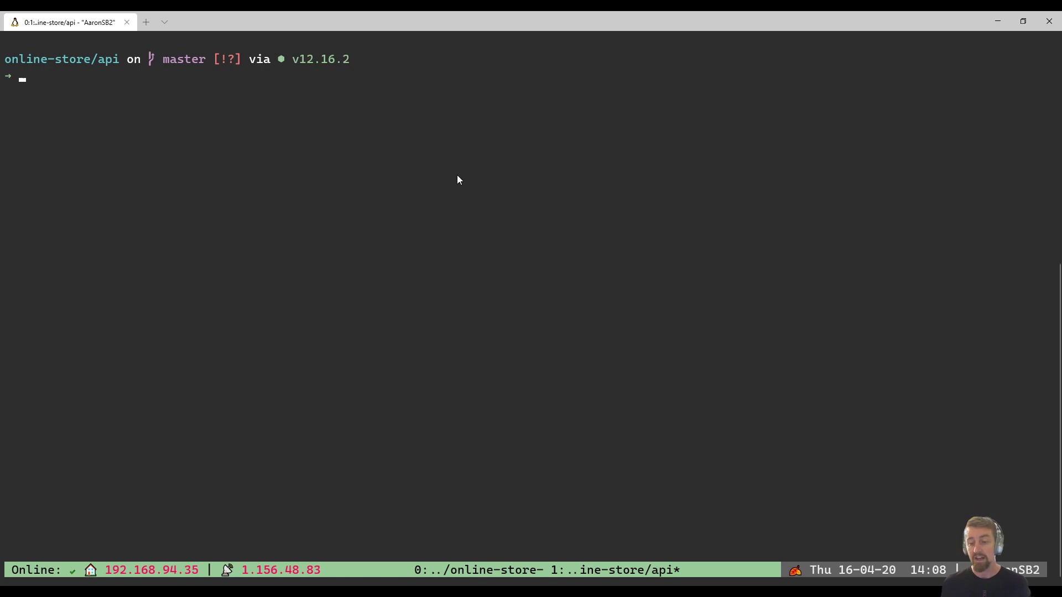
Run the npx Azure Functions core tools start command for the online-store api project.
text(np)
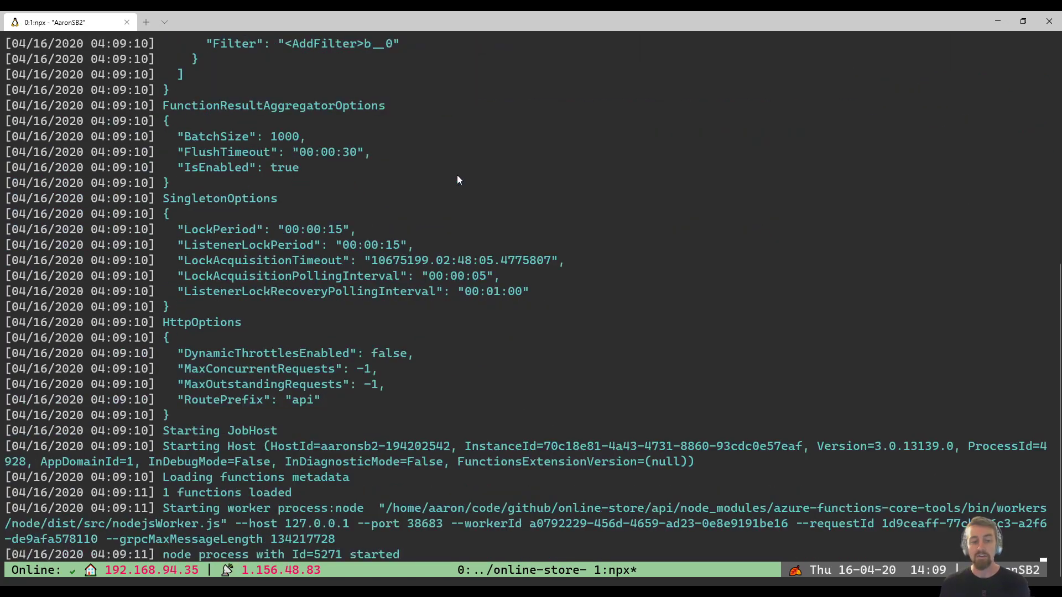
scroll(down, 3)
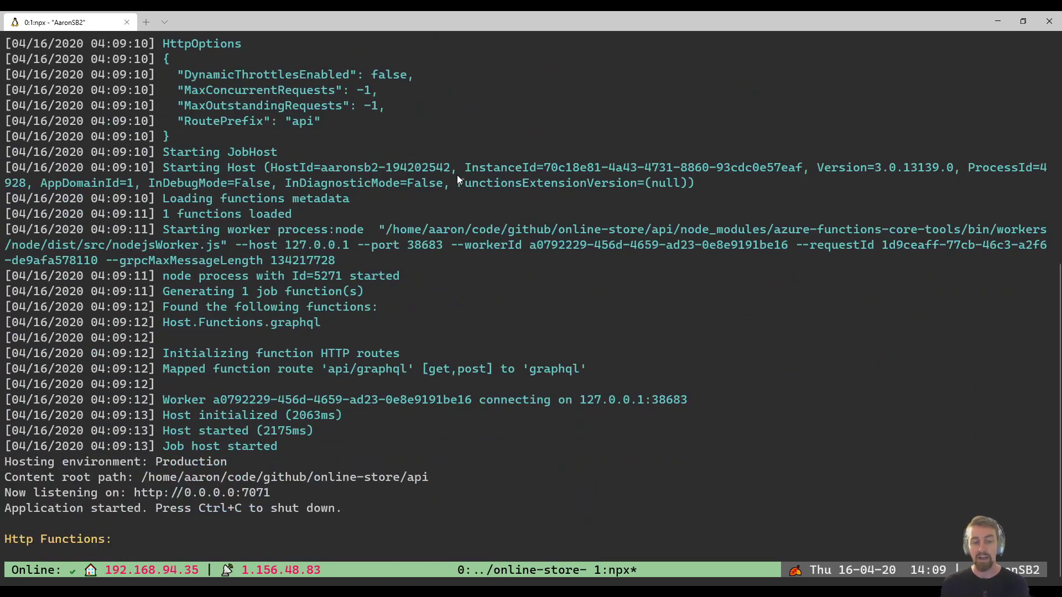
scroll(down, 3)
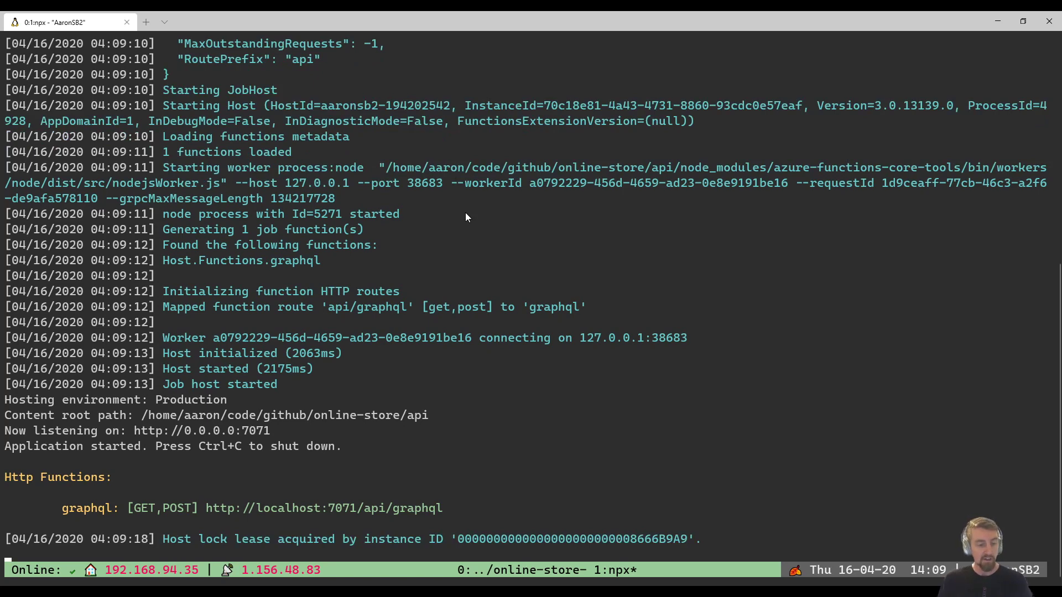
mouse_move(319, 371)
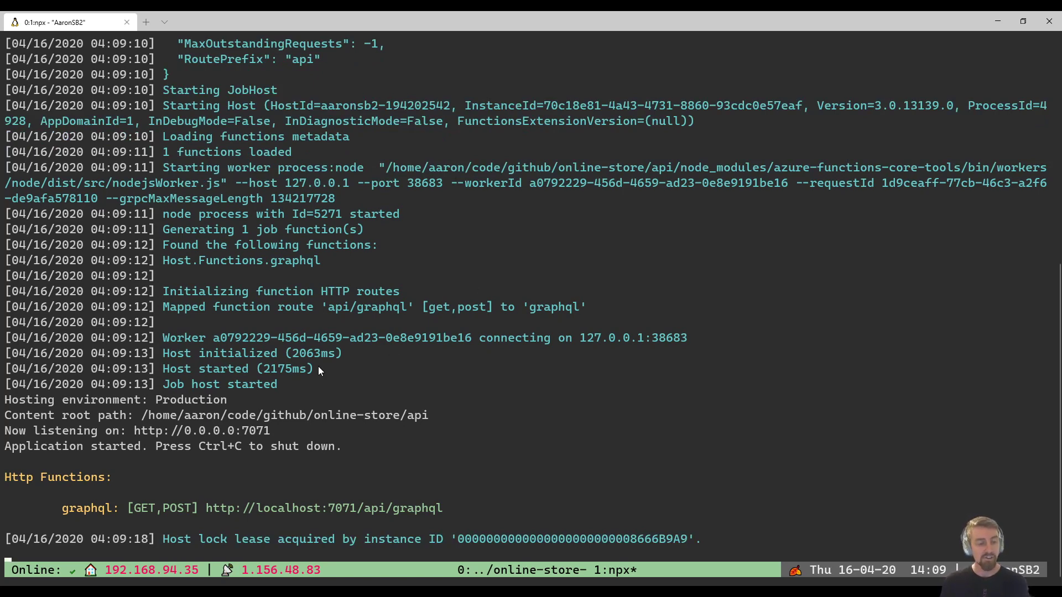
mouse_move(207, 512)
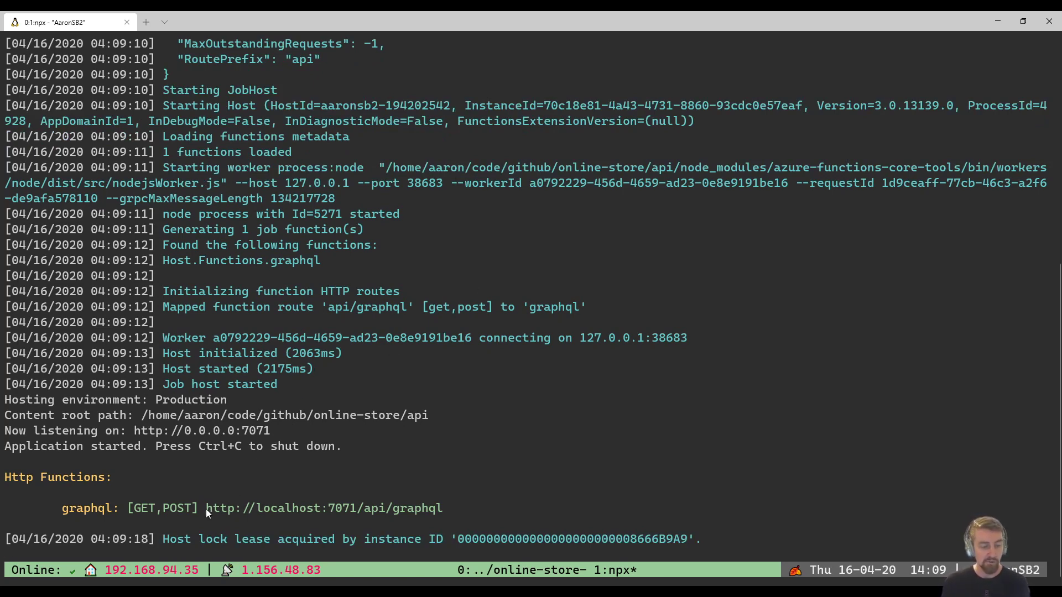
drag(207, 507, 372, 508)
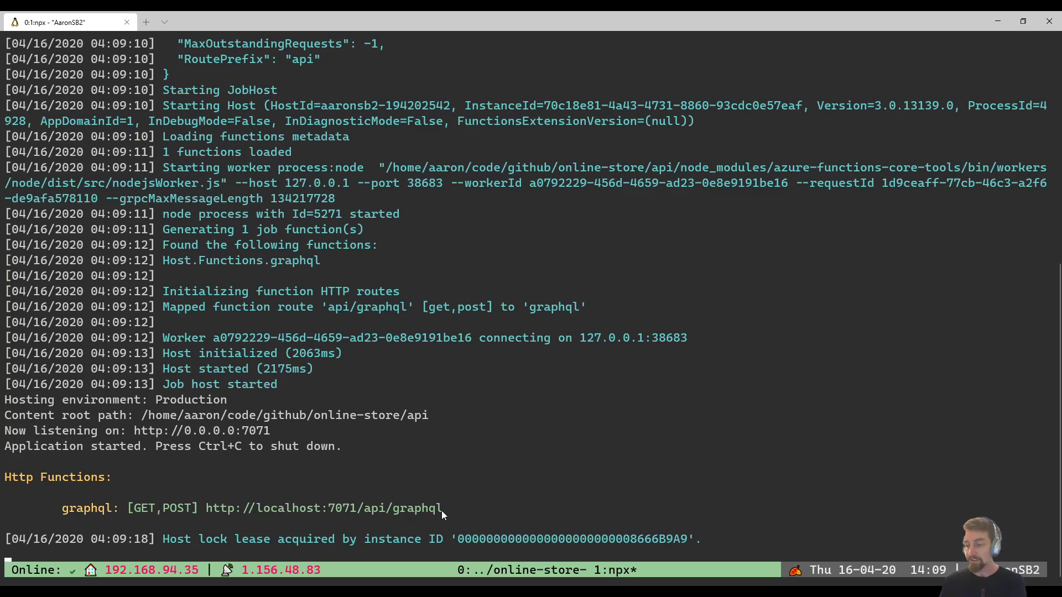
Launch urlview and select entry 2, localhost:7071/api/graphql, to open it.
key(ctrl+b)
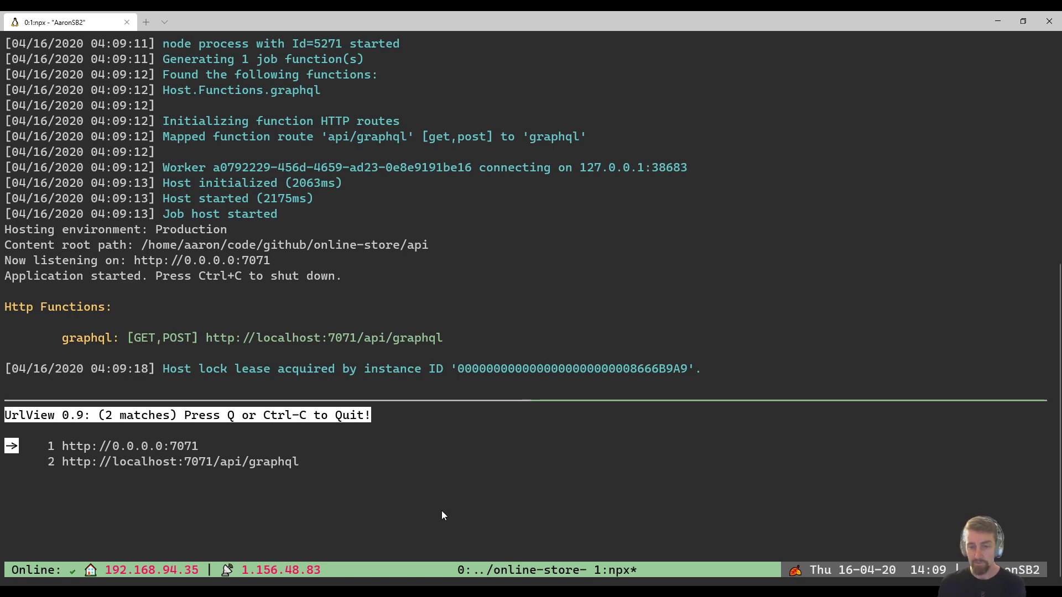
key(Down)
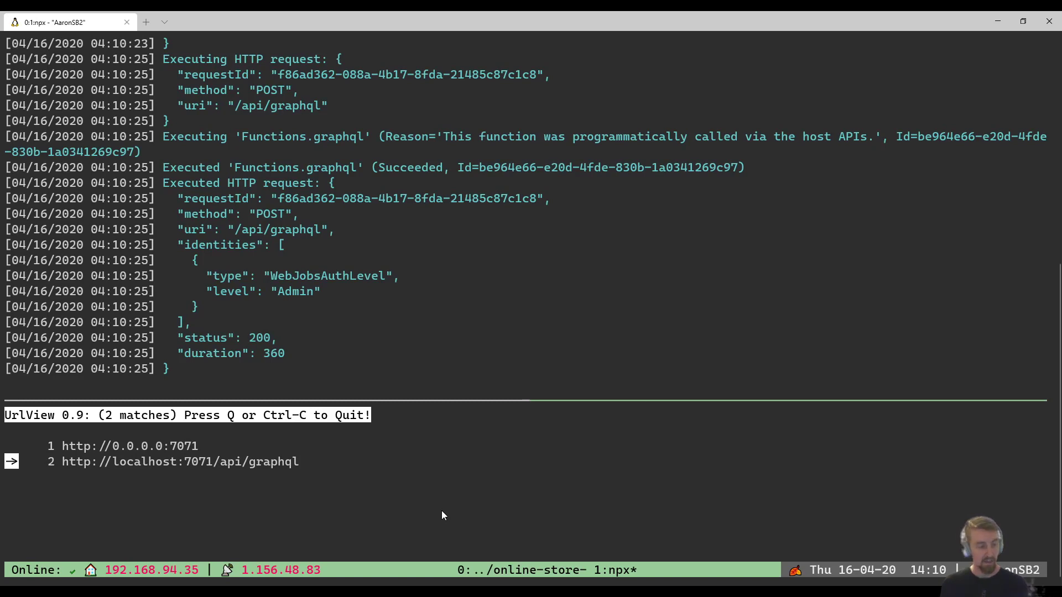
Quit urlview and view the host log with the POST /api/graphql requests at status 200.
key(Up)
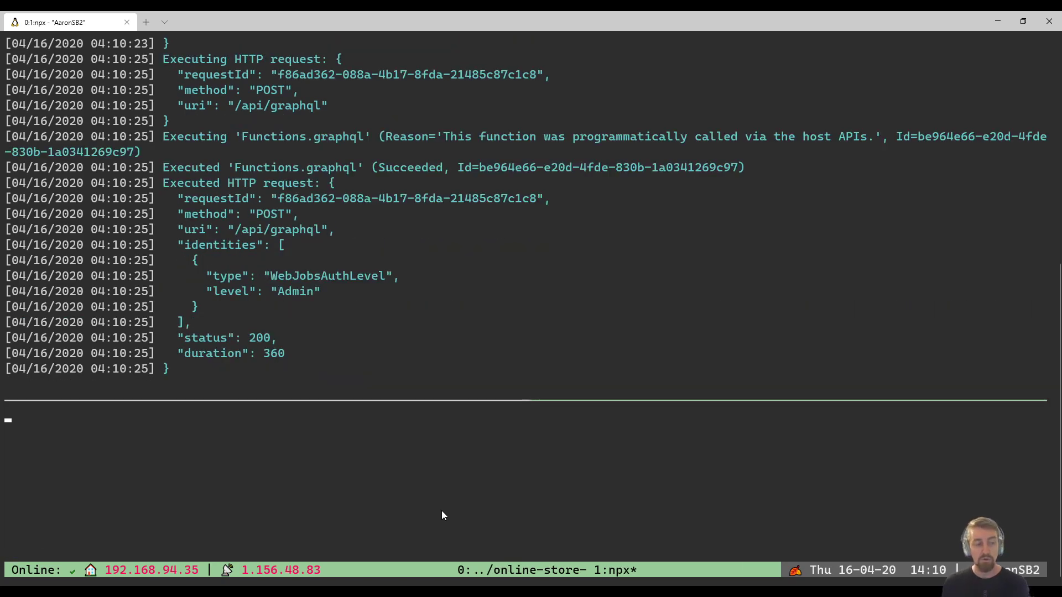
scroll(down, 3)
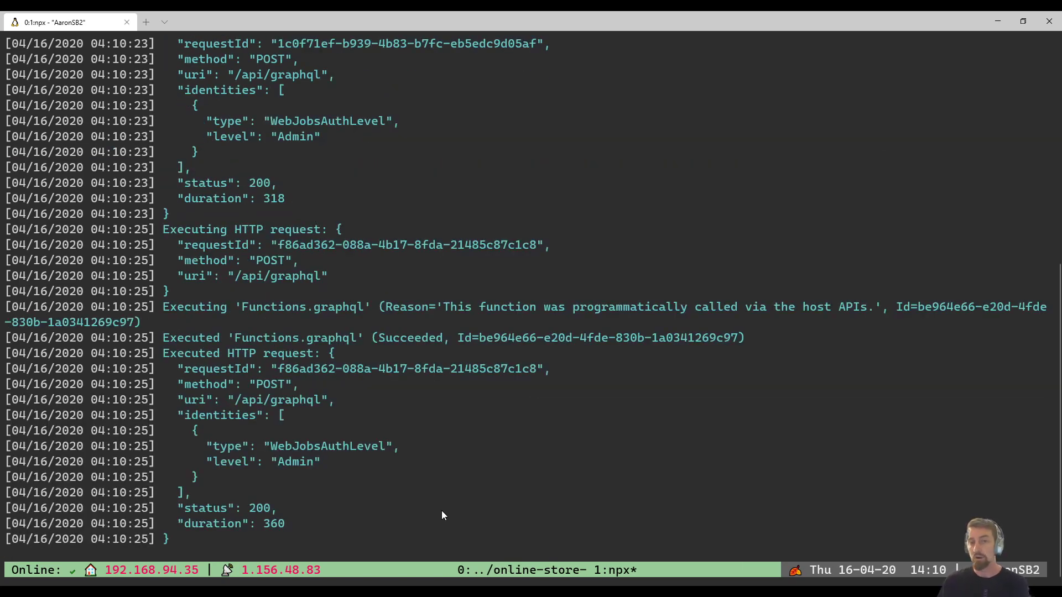